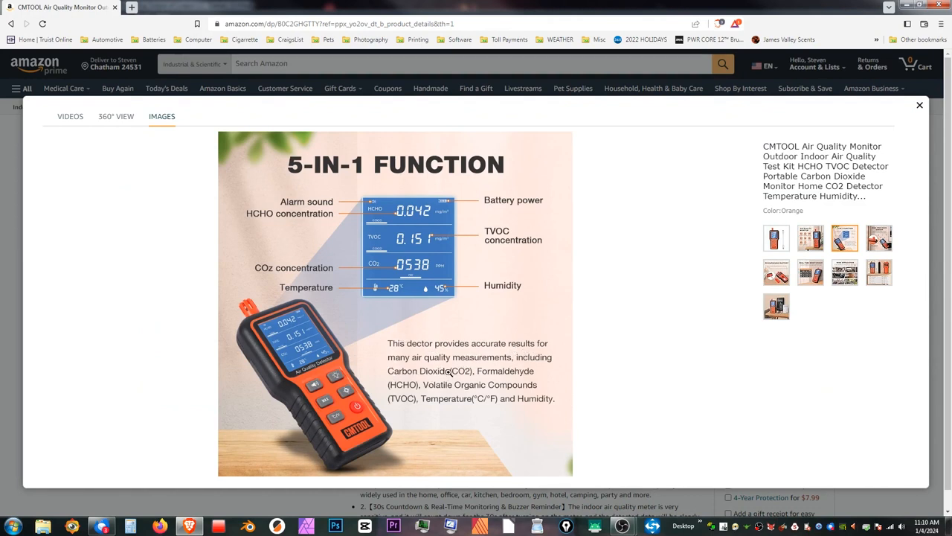
pyautogui.moveTo(490, 384)
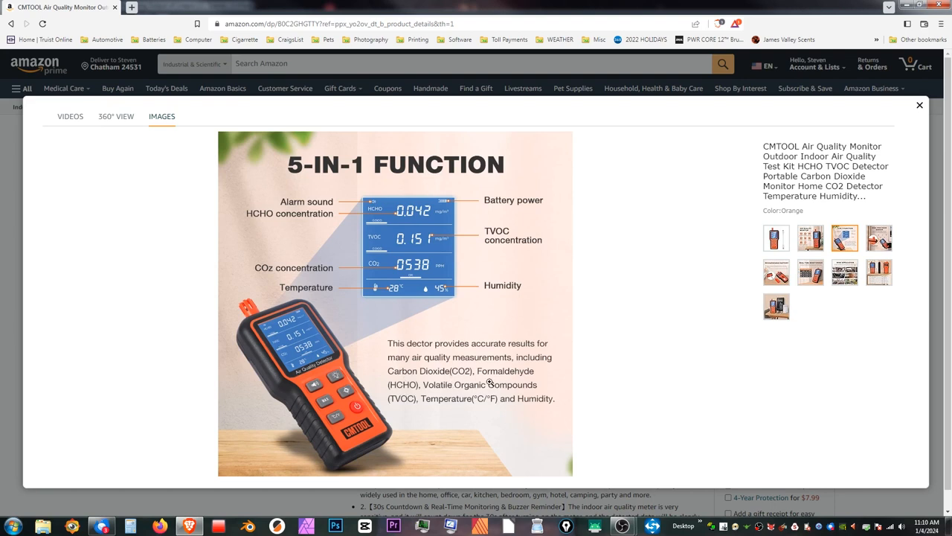
pyautogui.moveTo(509, 412)
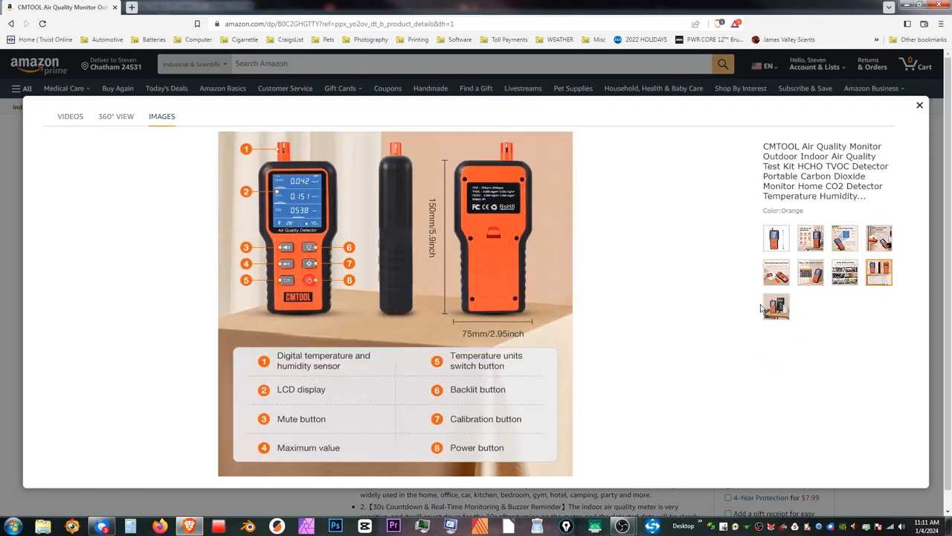
# View the product photo showing the detector with its box and cable
pyautogui.click(776, 306)
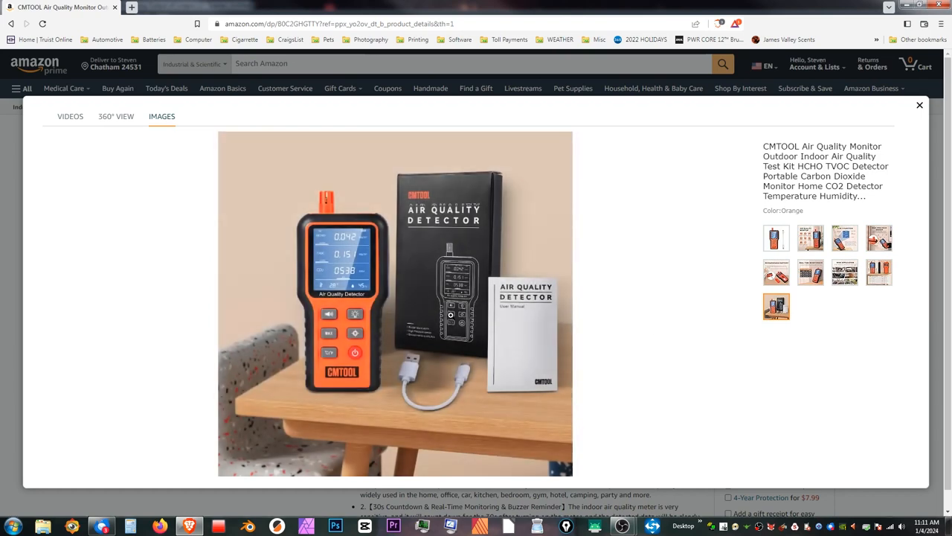
pyautogui.moveTo(384, 331)
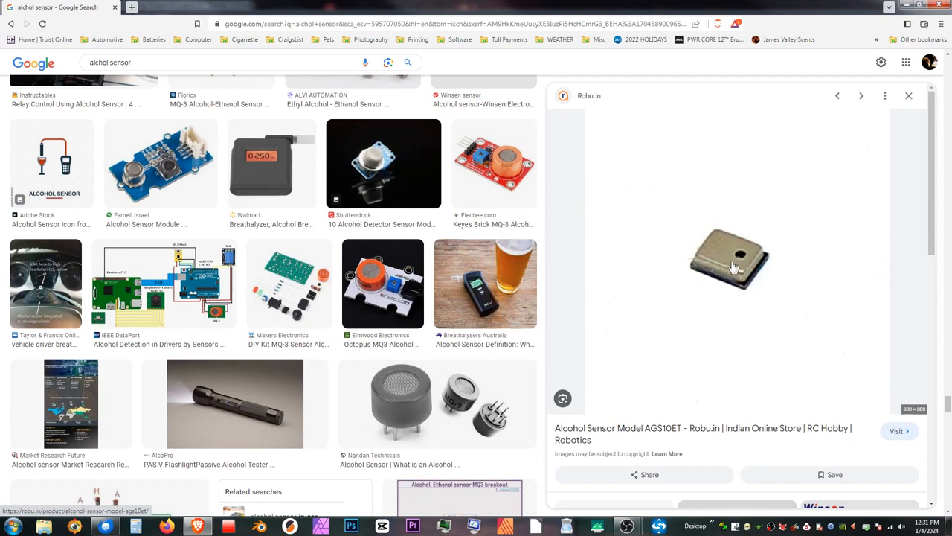
pyautogui.moveTo(554, 446)
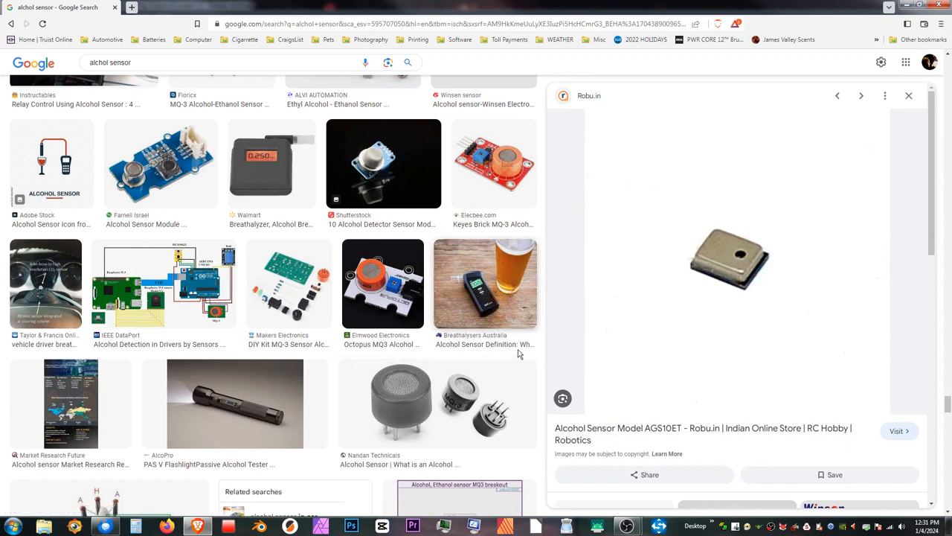
# Step through alcohol sensor results to reach the Robu.in AGS10ET listing
pyautogui.scroll(-3)
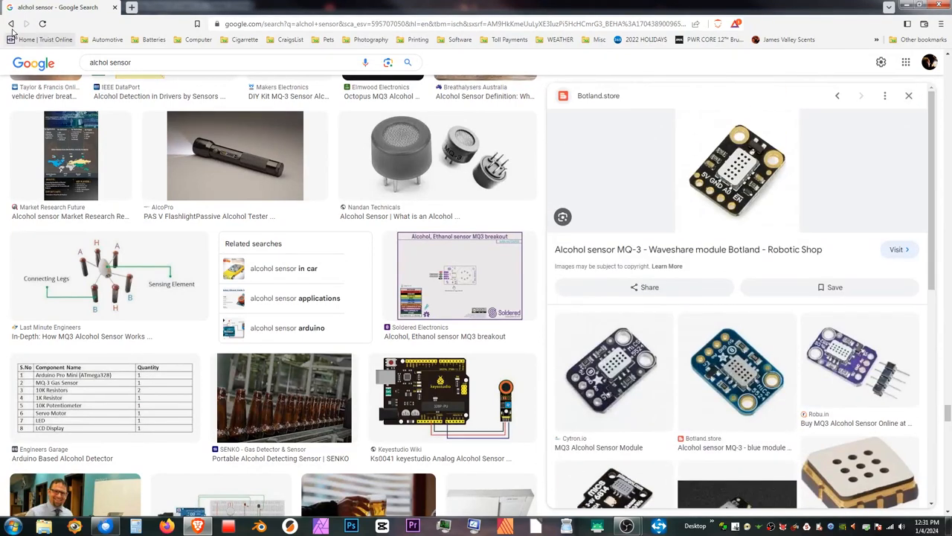
pyautogui.click(861, 95)
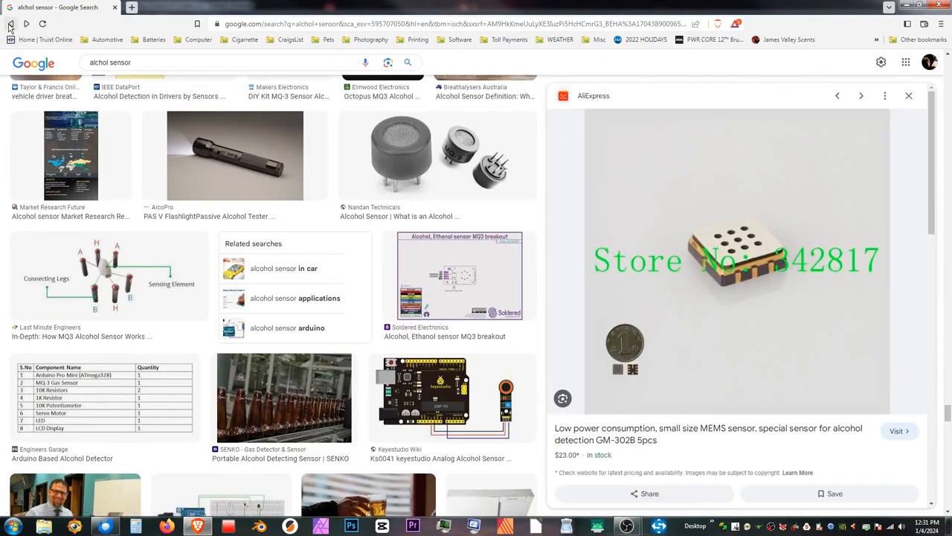
pyautogui.click(860, 95)
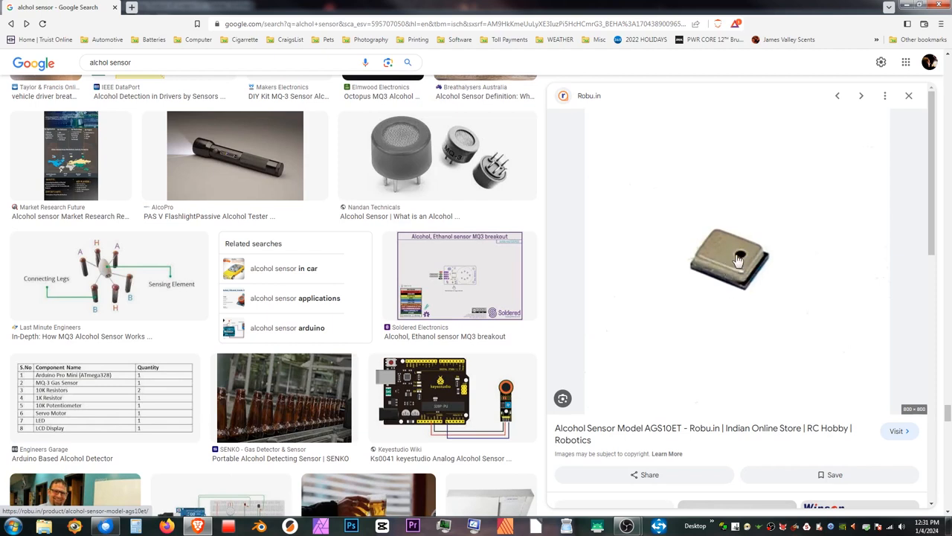
pyautogui.moveTo(732, 262)
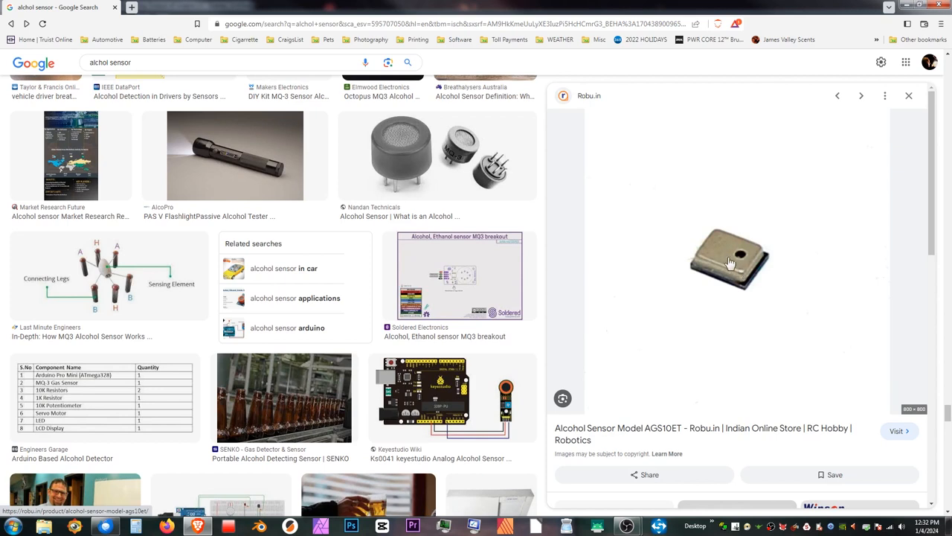
pyautogui.moveTo(735, 262)
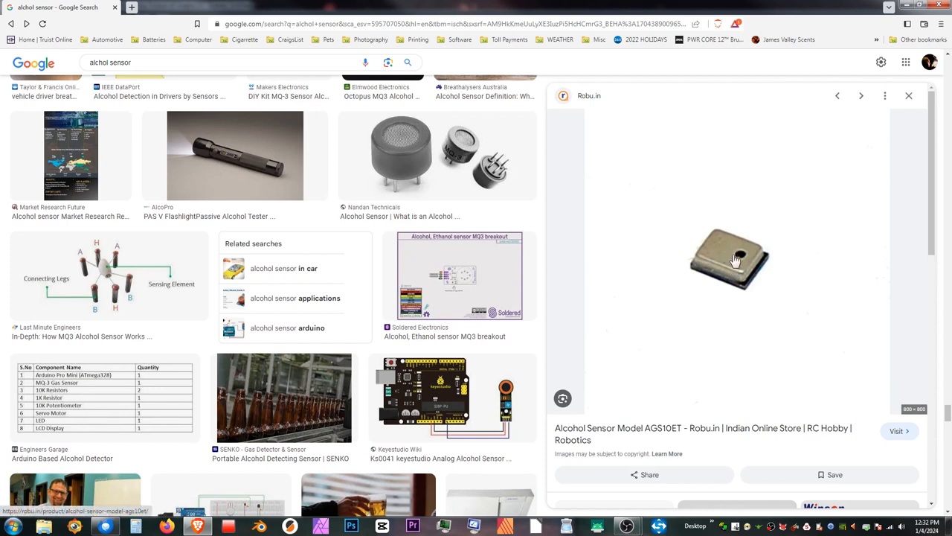